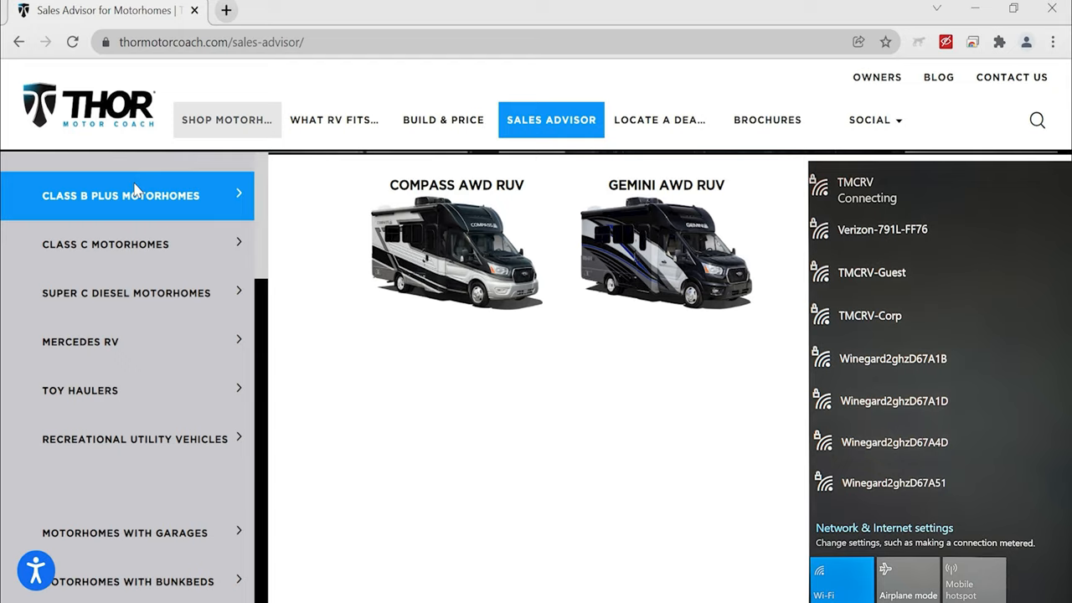
# Join the laptop to the Winegard2ghzD67A1B Wi-Fi network using its security key.
pyautogui.click(442, 120)
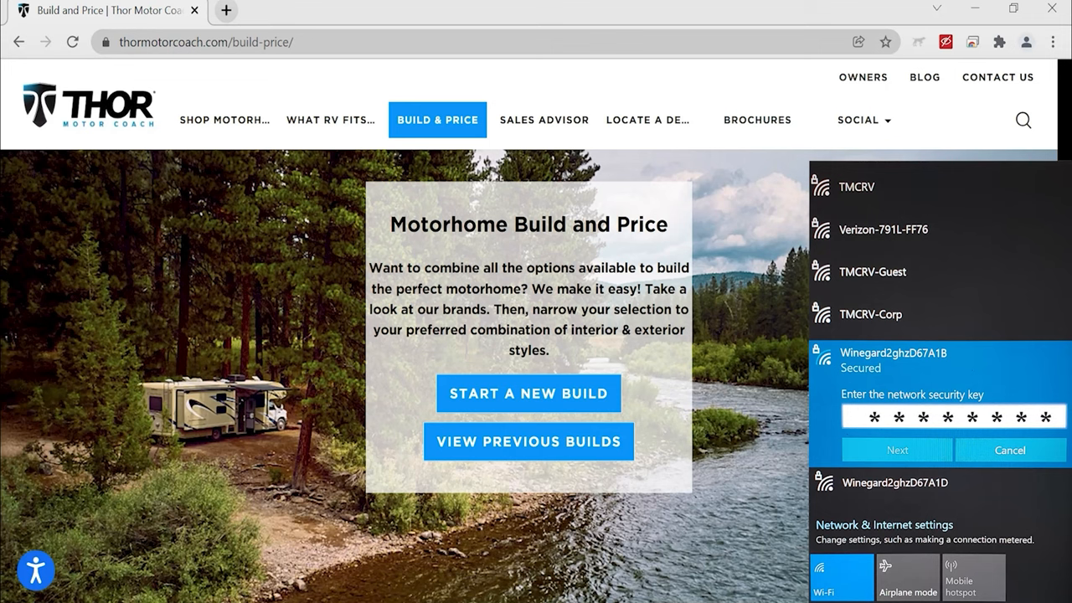
pyautogui.click(224, 119)
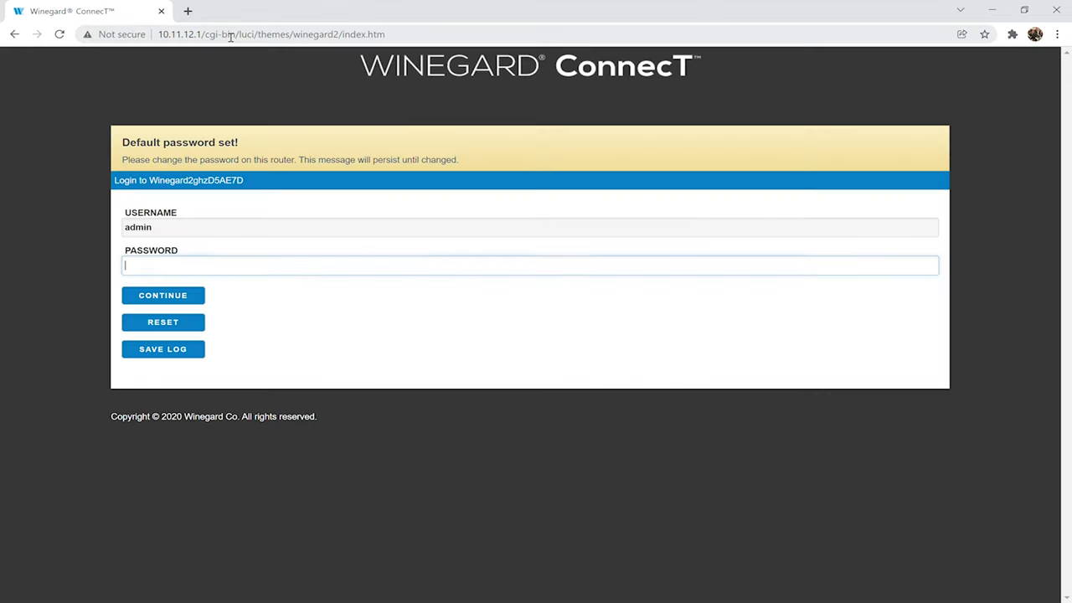
# Log in with the admin password and scroll the Status page to the internet access options.
pyautogui.click(529, 265)
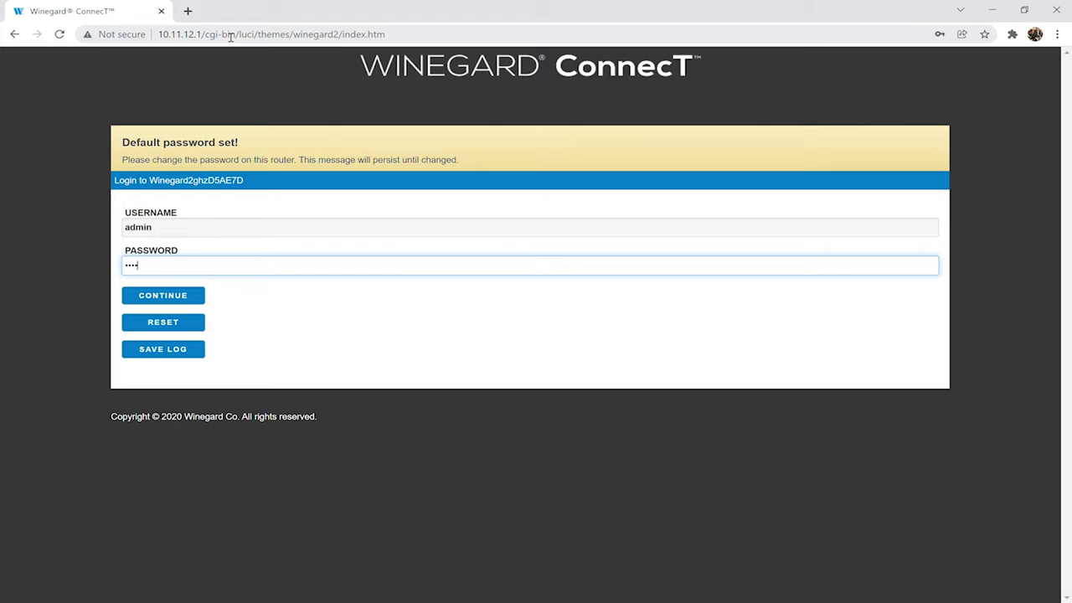
pyautogui.write('*')
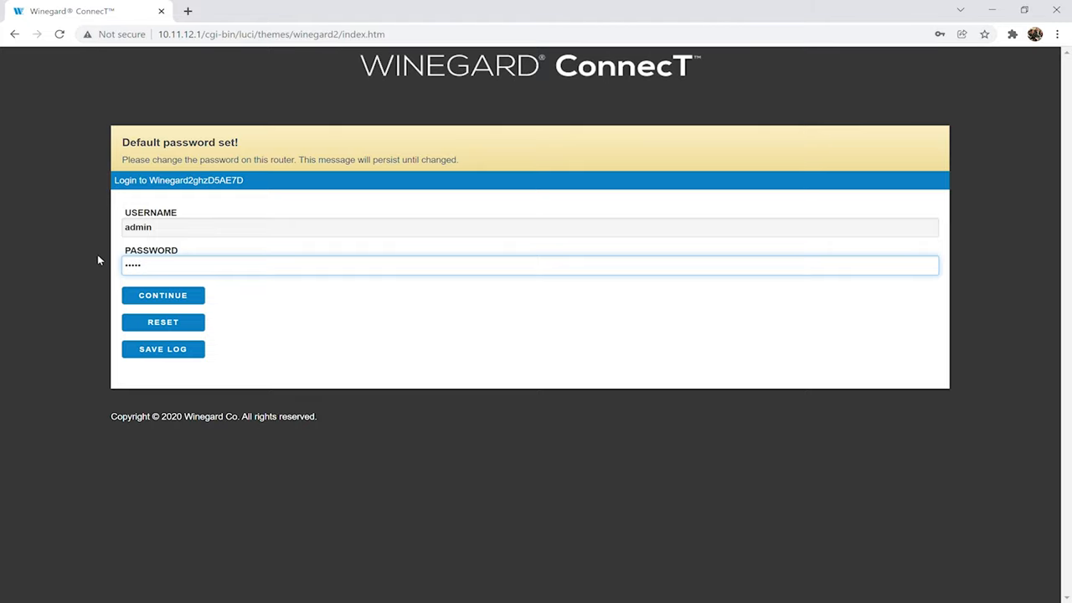
pyautogui.click(162, 295)
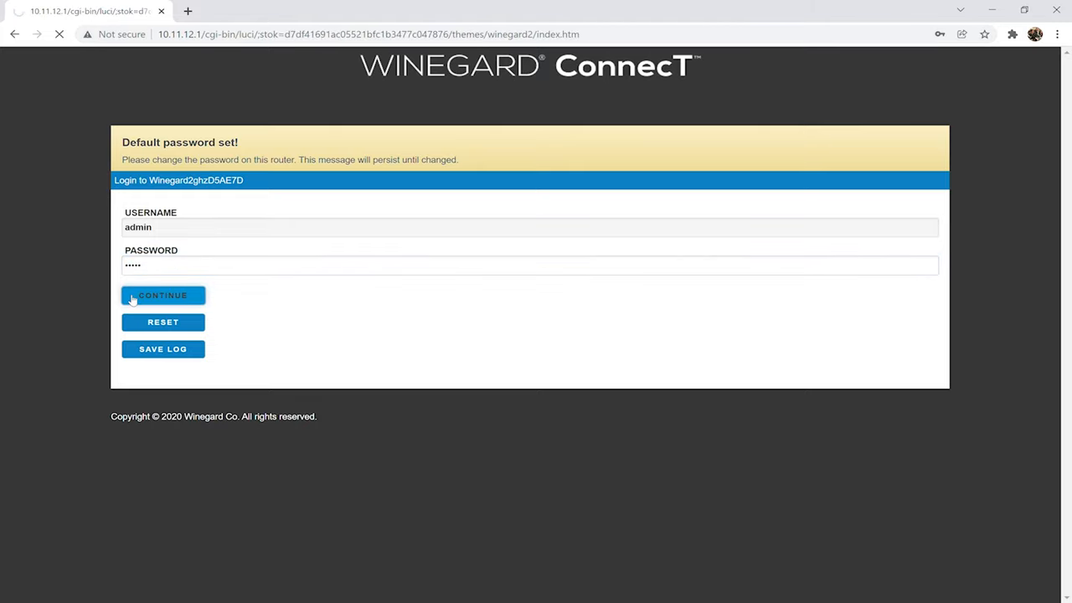
pyautogui.click(162, 295)
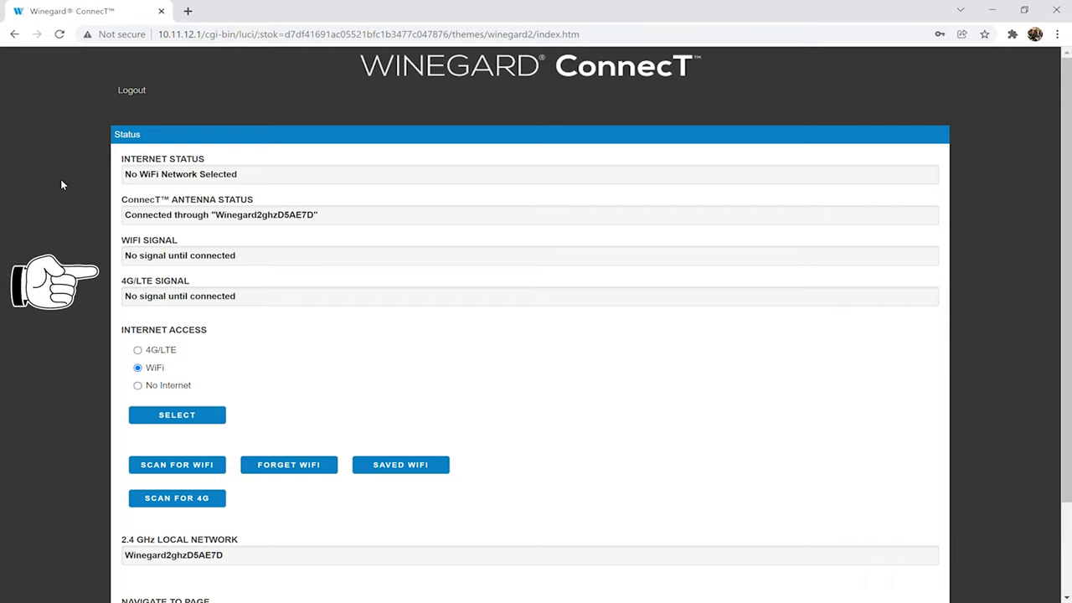
pyautogui.scroll(-3)
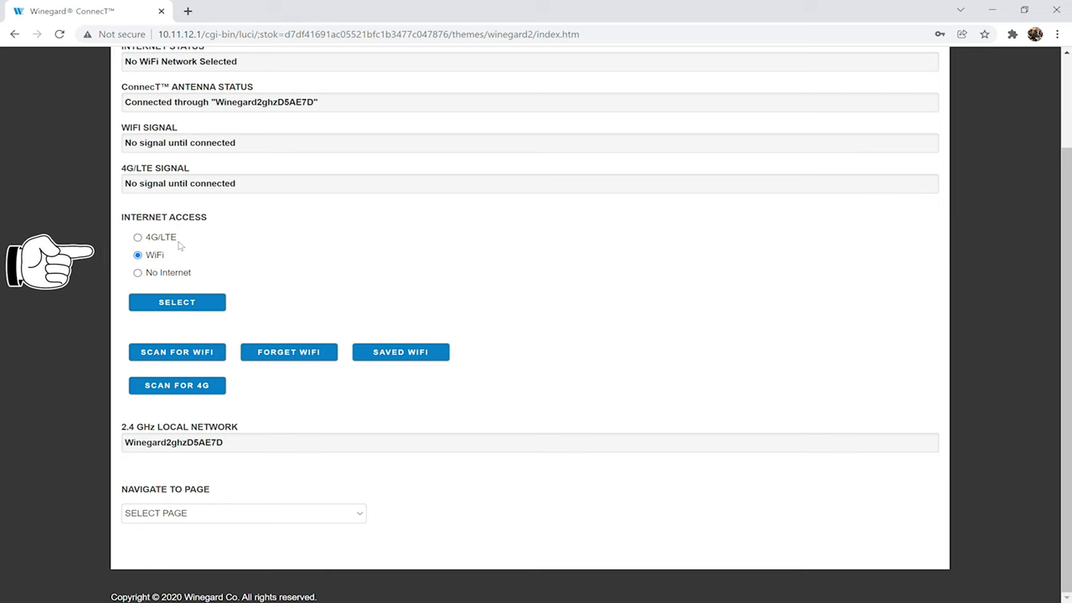
pyautogui.moveTo(94, 336)
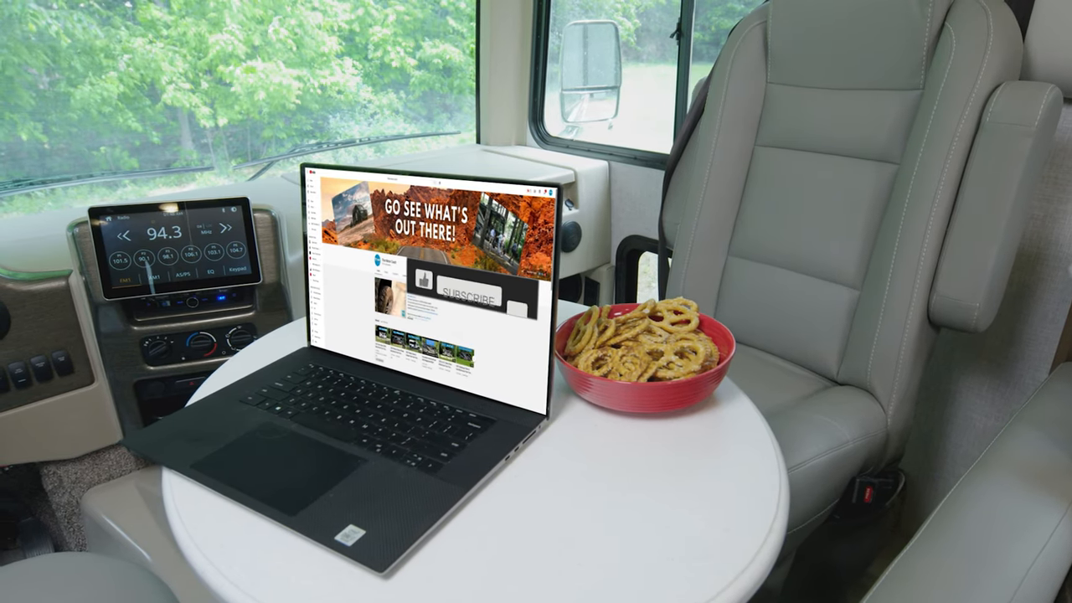
pyautogui.click(466, 294)
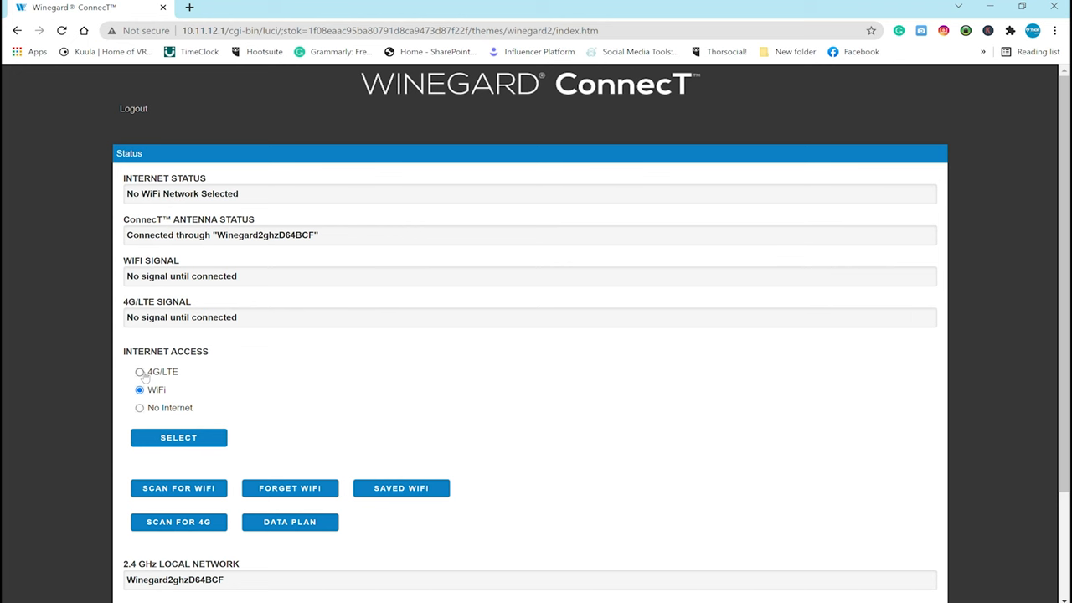
# Switch the internet source to 4G/LTE and view its data plan subscription page.
pyautogui.click(140, 372)
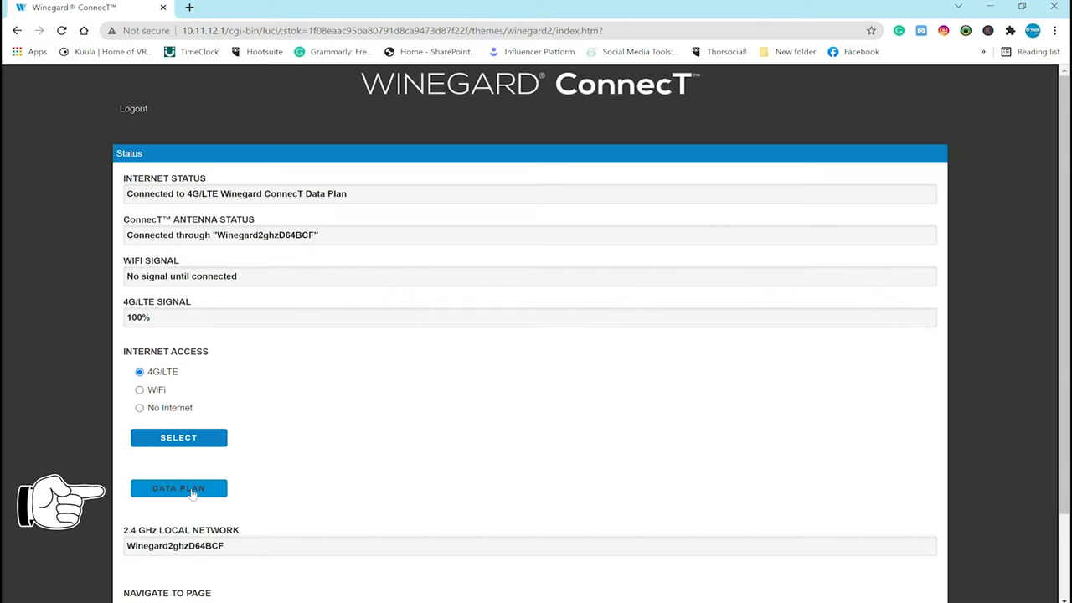
pyautogui.click(178, 488)
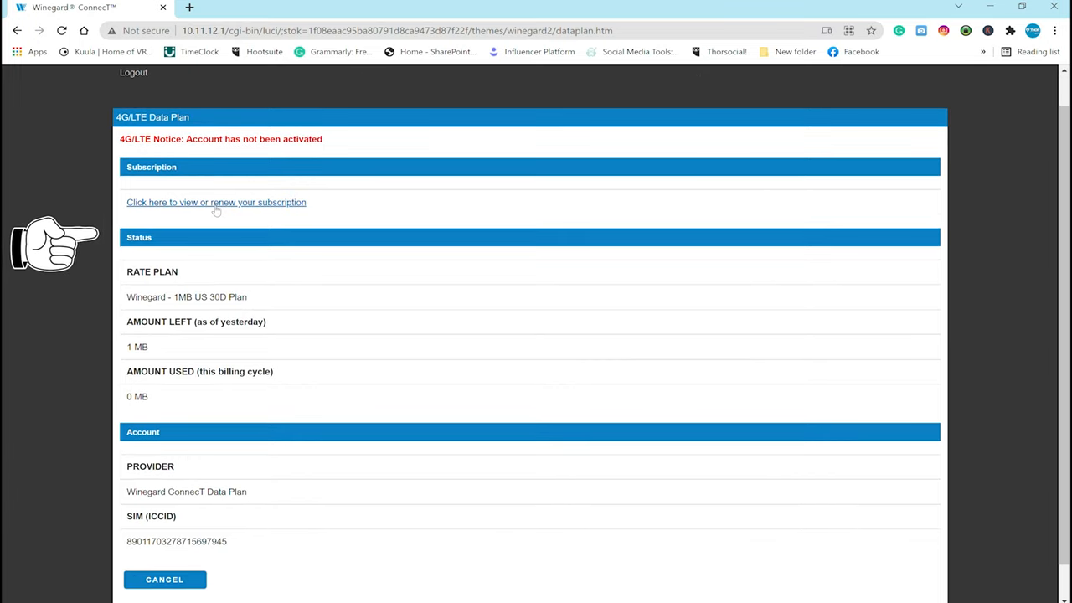
pyautogui.click(216, 202)
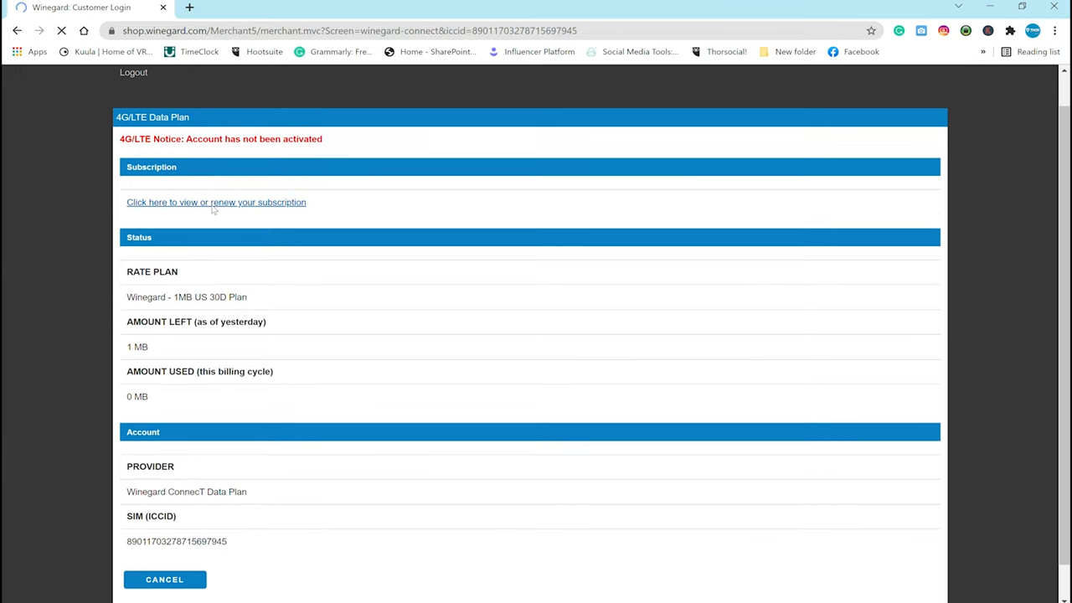
pyautogui.click(133, 72)
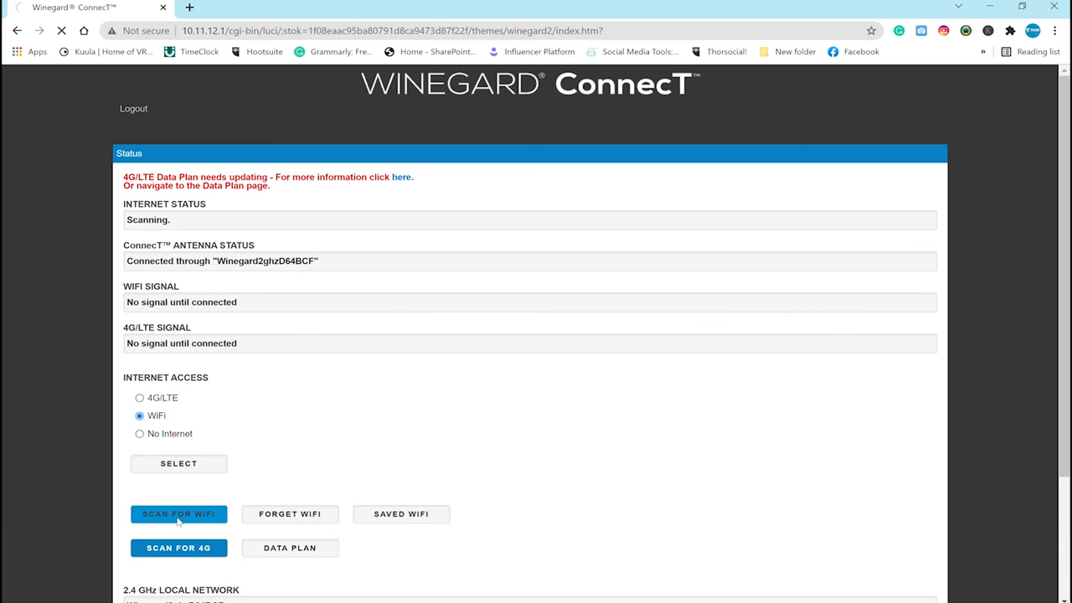
# Scan for Wi-Fi and join the router to Verizon-791L-FF76 with its password.
pyautogui.click(179, 513)
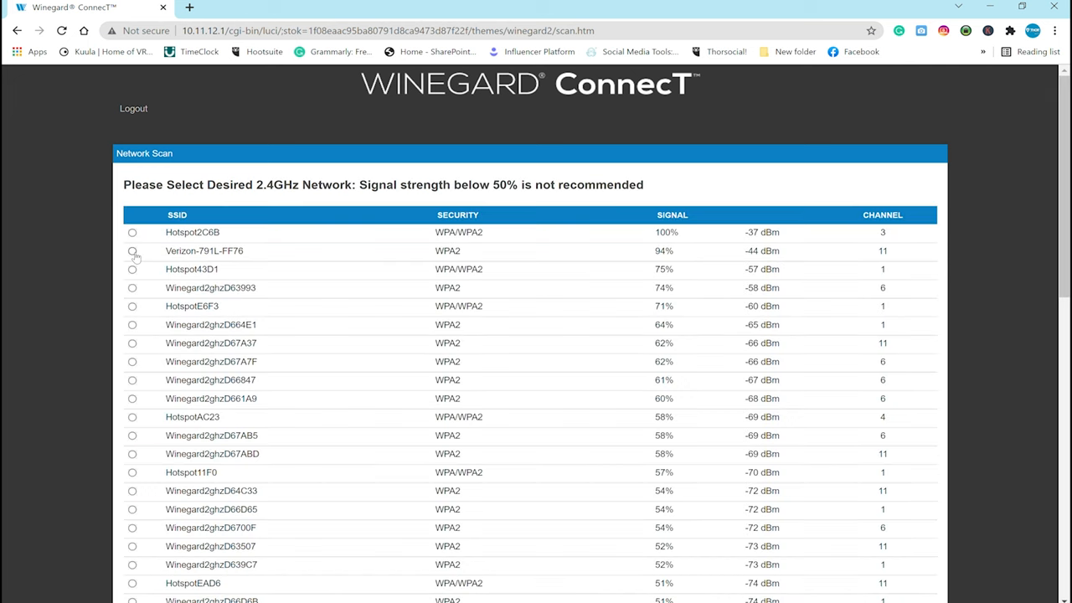
pyautogui.click(132, 251)
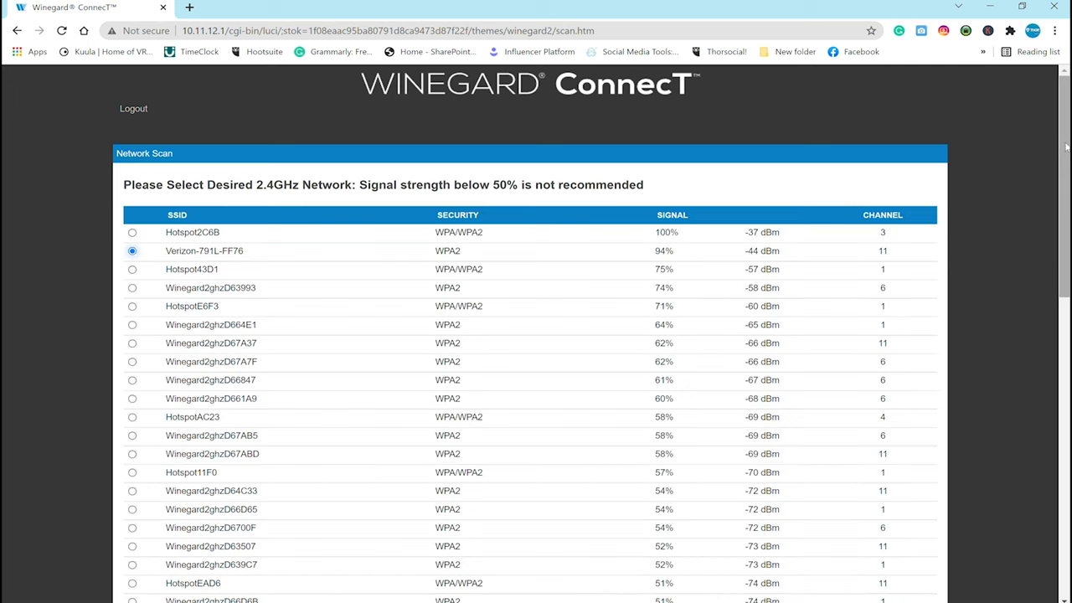
pyautogui.click(133, 251)
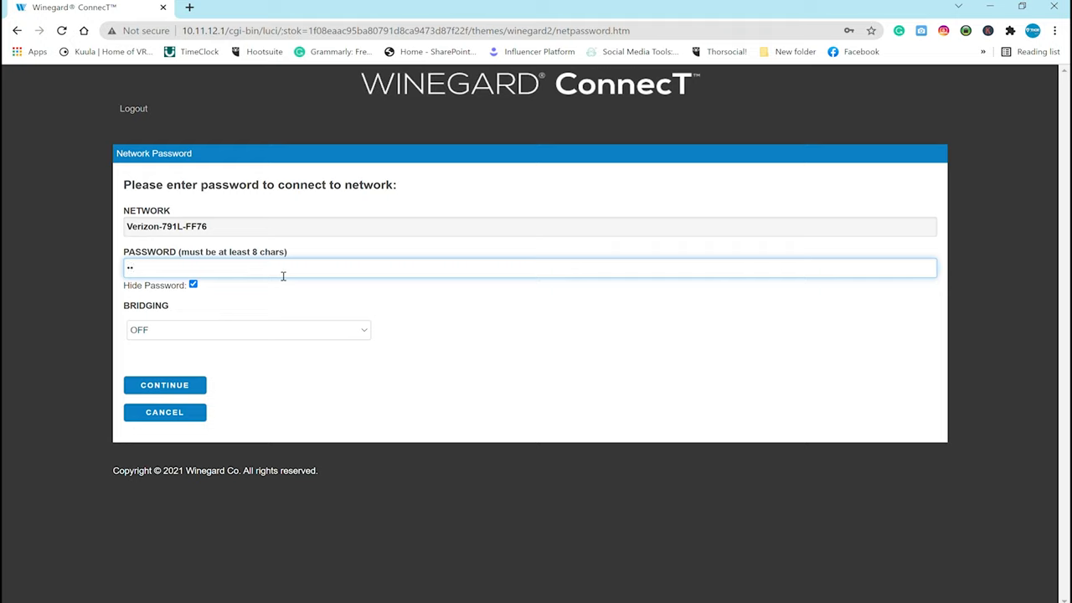
pyautogui.write('•')
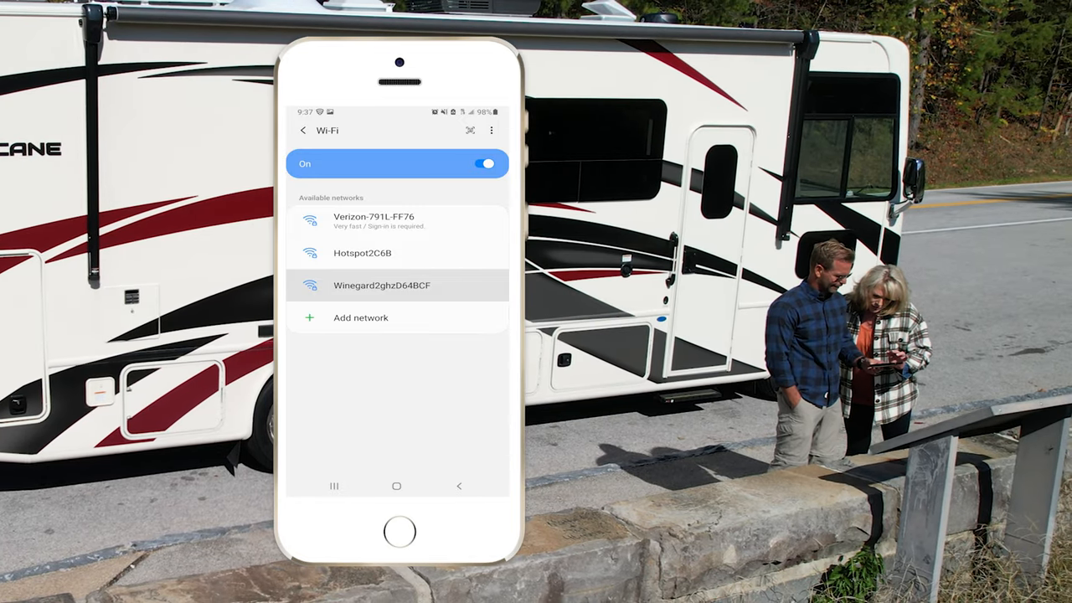
pyautogui.click(381, 285)
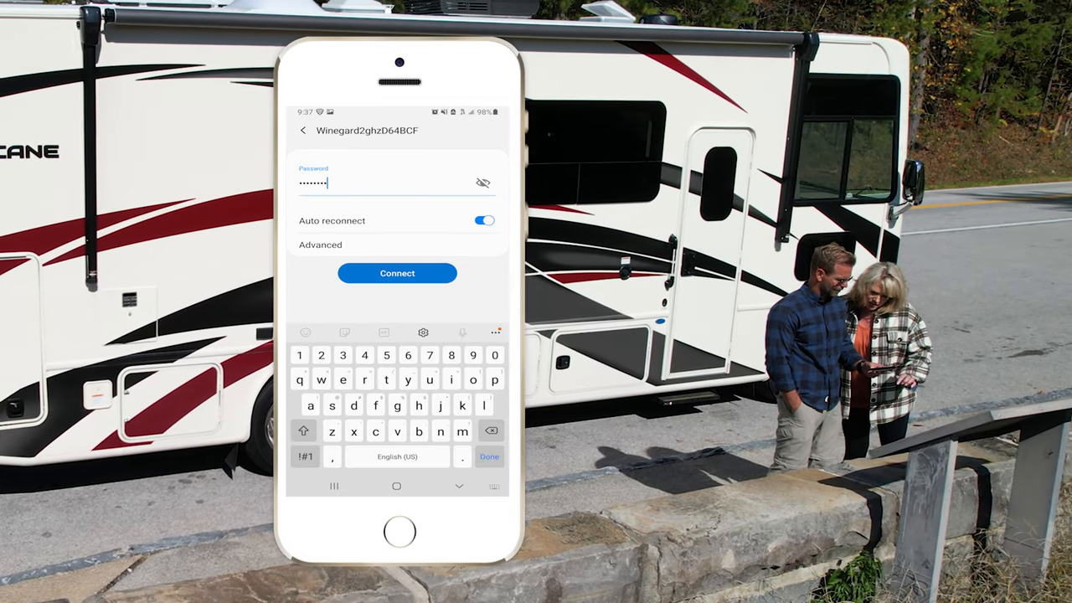
pyautogui.click(397, 273)
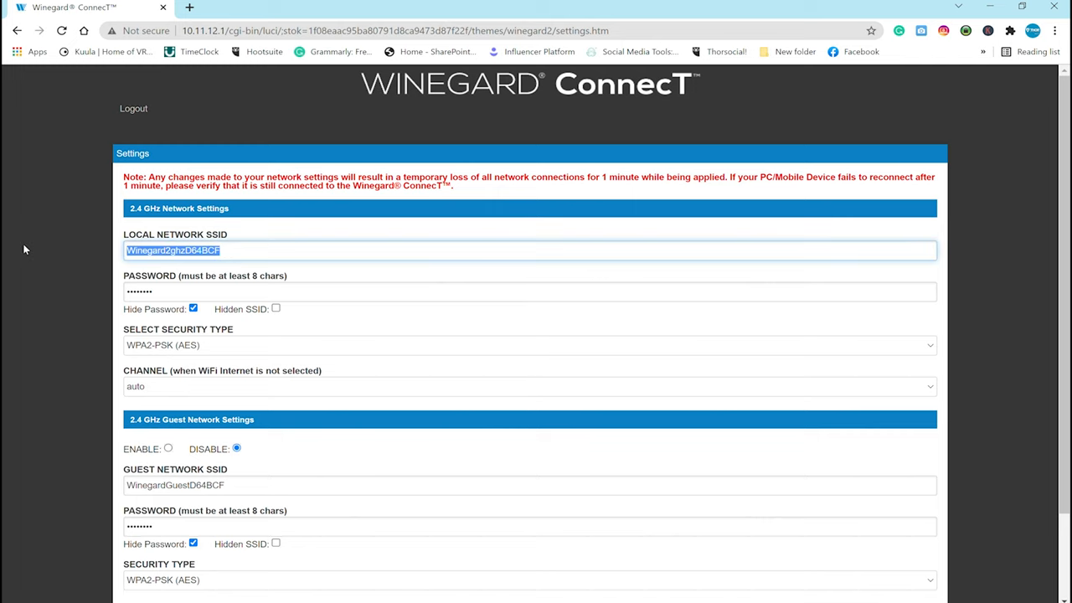
# Name the local 2.4 GHz network 'Winegard Video' and enter its new password.
pyautogui.write('Winegard Video')
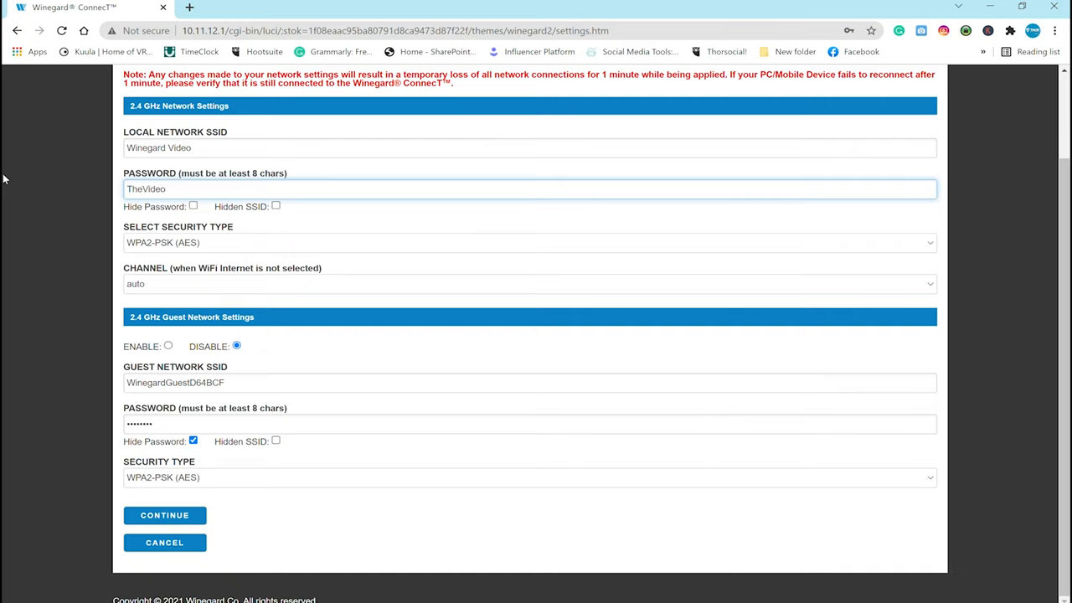
pyautogui.write('Password')
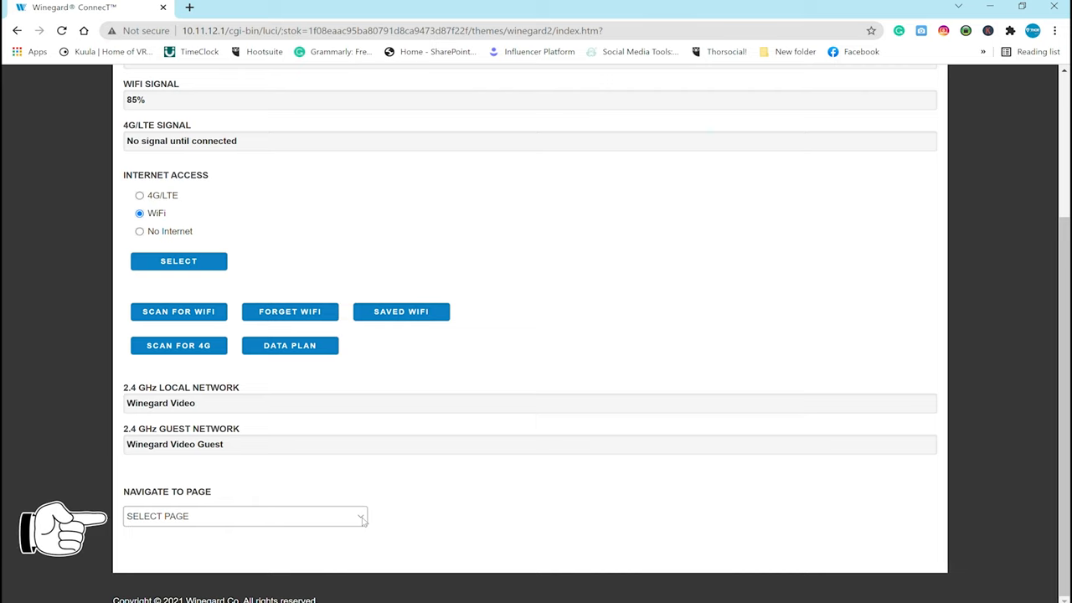
# View the Support page, then cancel back to the Status page.
pyautogui.click(243, 516)
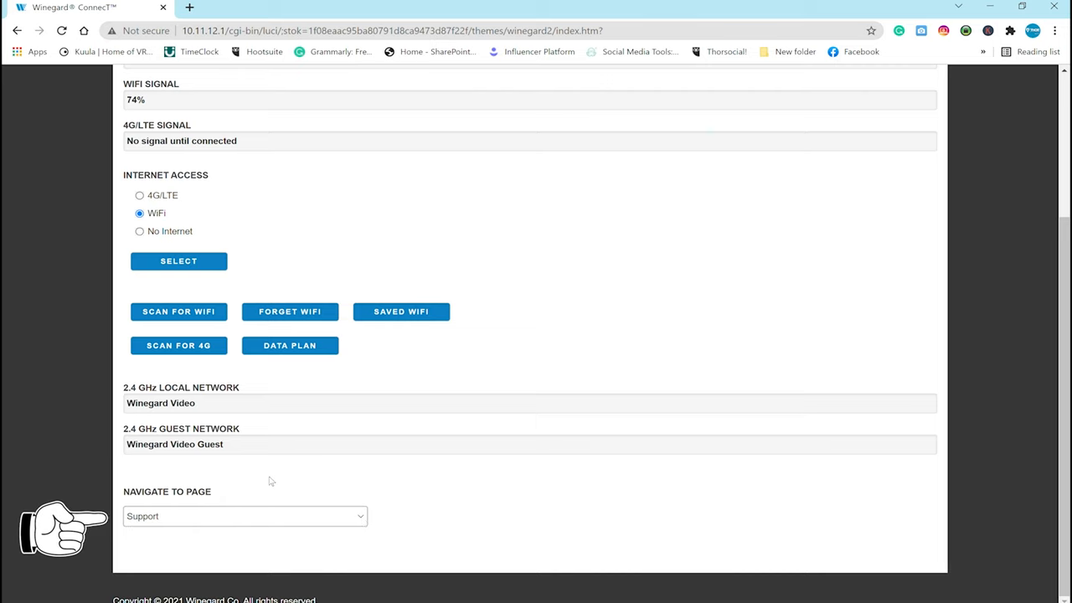
pyautogui.click(244, 515)
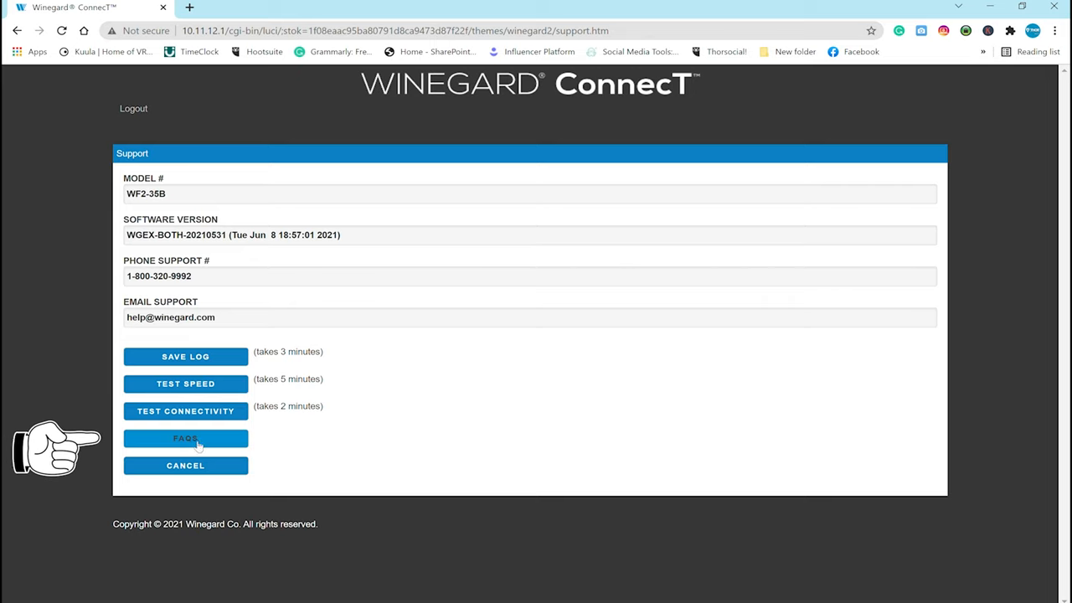
pyautogui.click(185, 438)
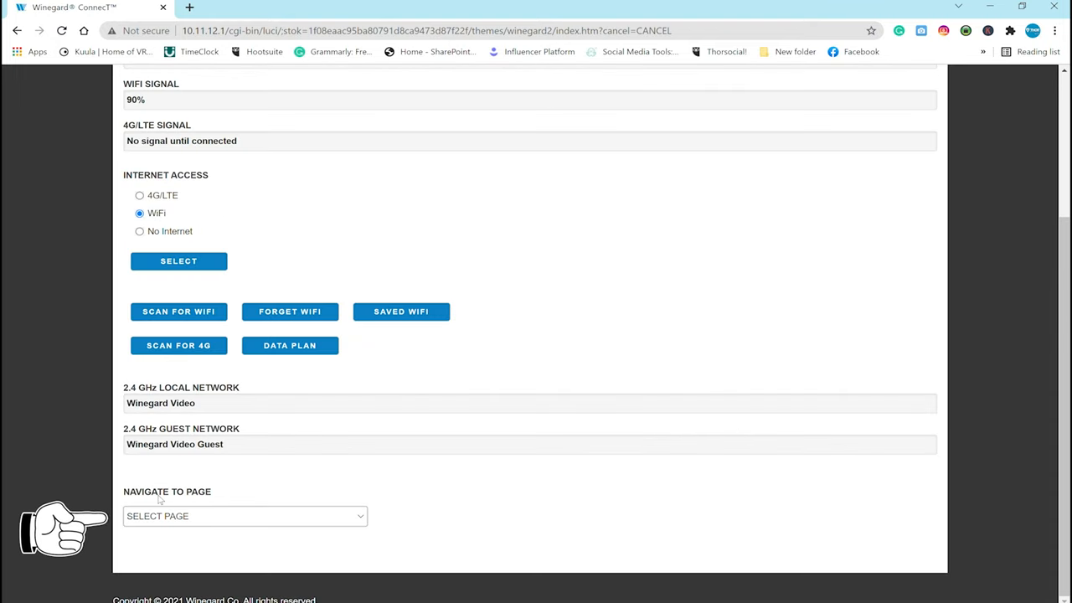
# Open the About page and scroll through its model and software details.
pyautogui.click(245, 516)
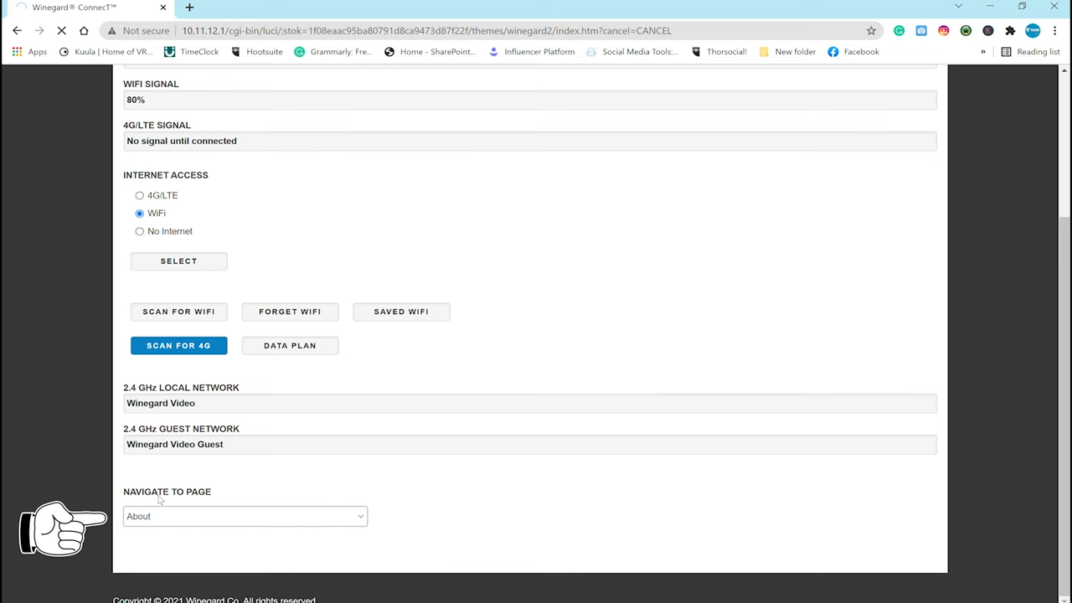
pyautogui.click(245, 516)
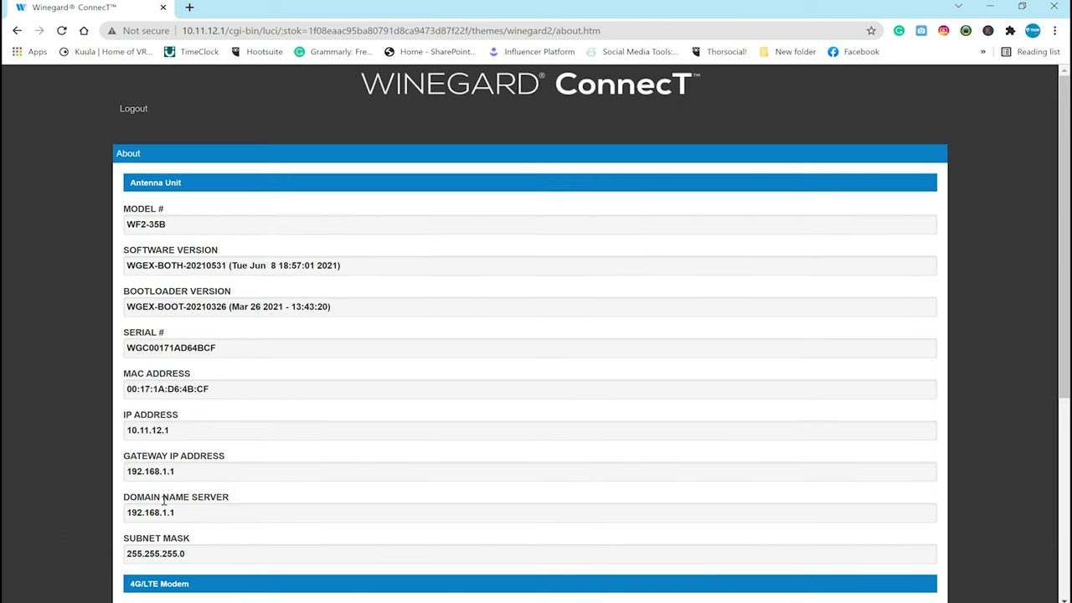
pyautogui.scroll(-3)
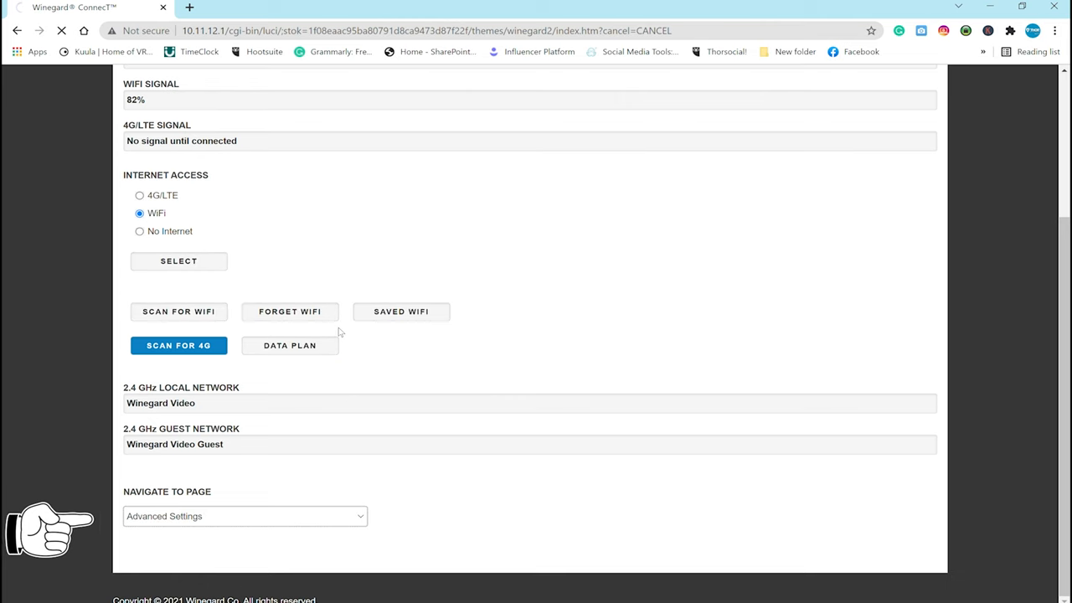
# Open the Advanced Settings page and scroll through its options.
pyautogui.click(244, 516)
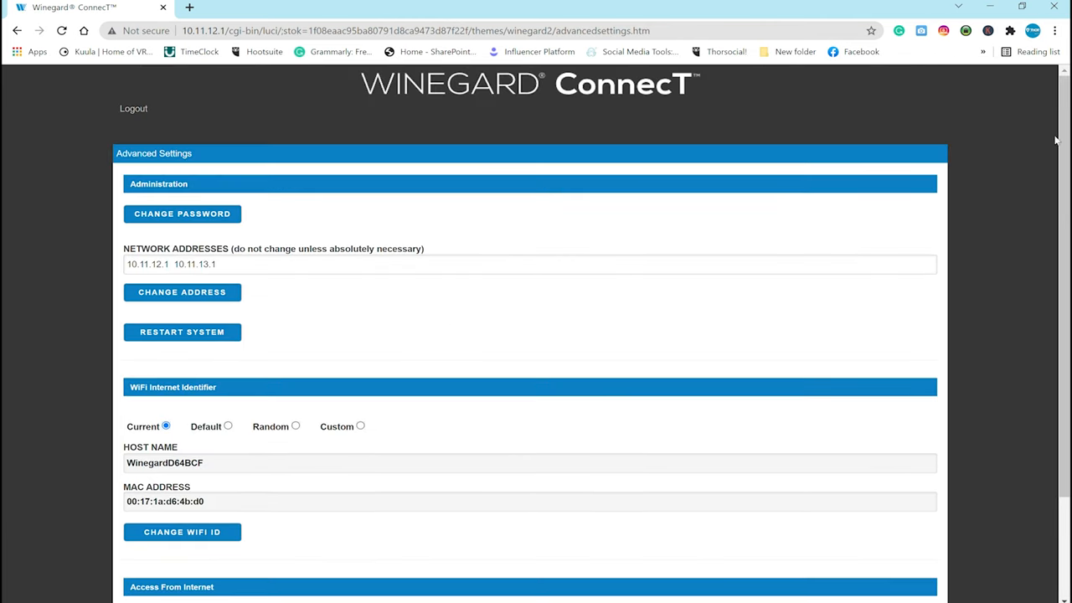
pyautogui.scroll(-3)
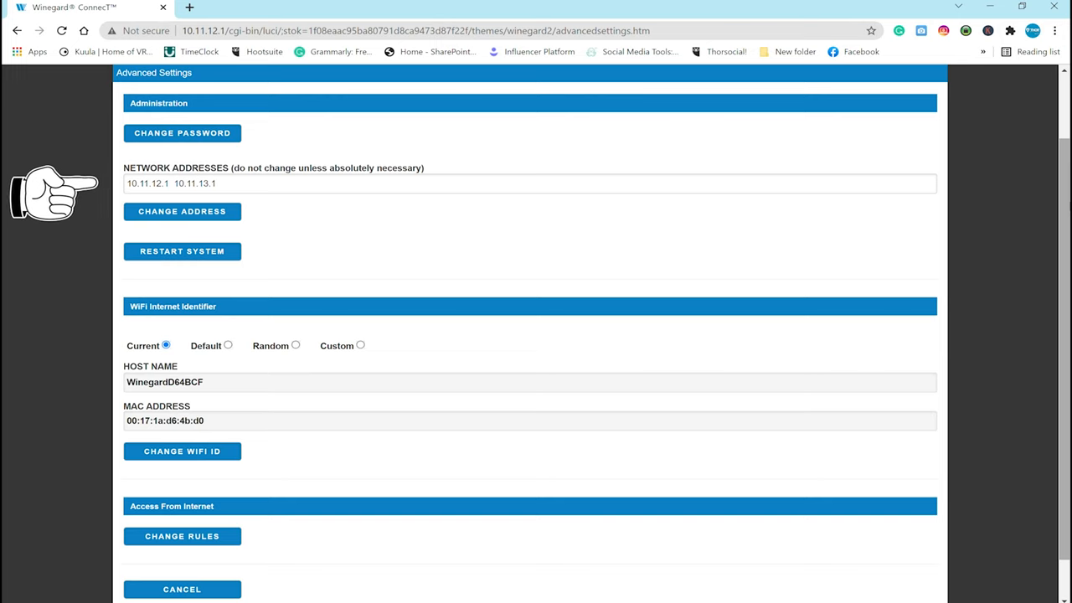
pyautogui.scroll(-3)
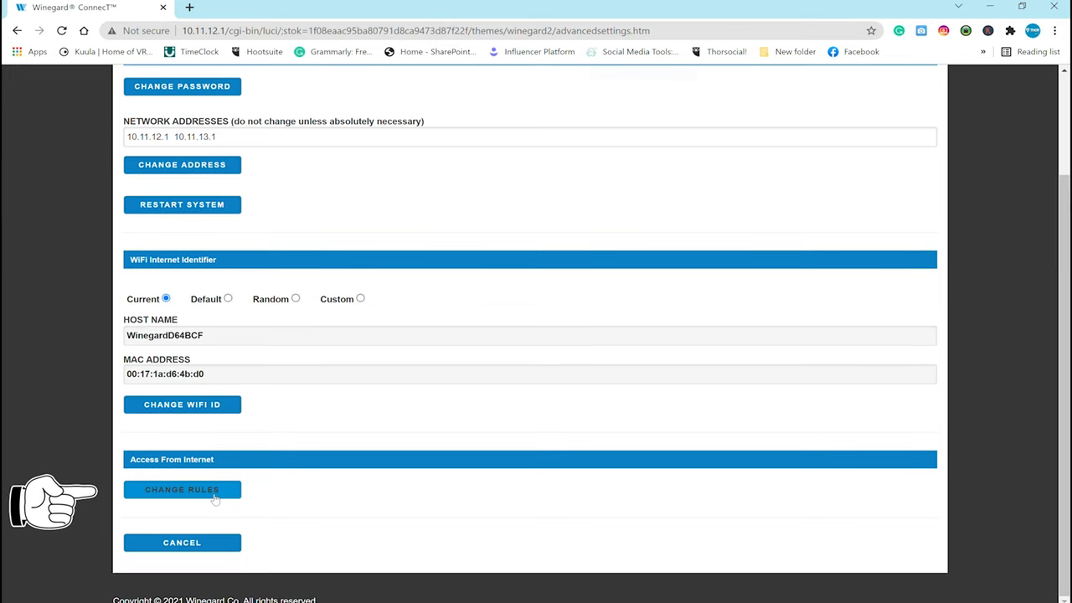
# View the Internet Access Rules, cancel out, and go to Change Provider.
pyautogui.click(182, 489)
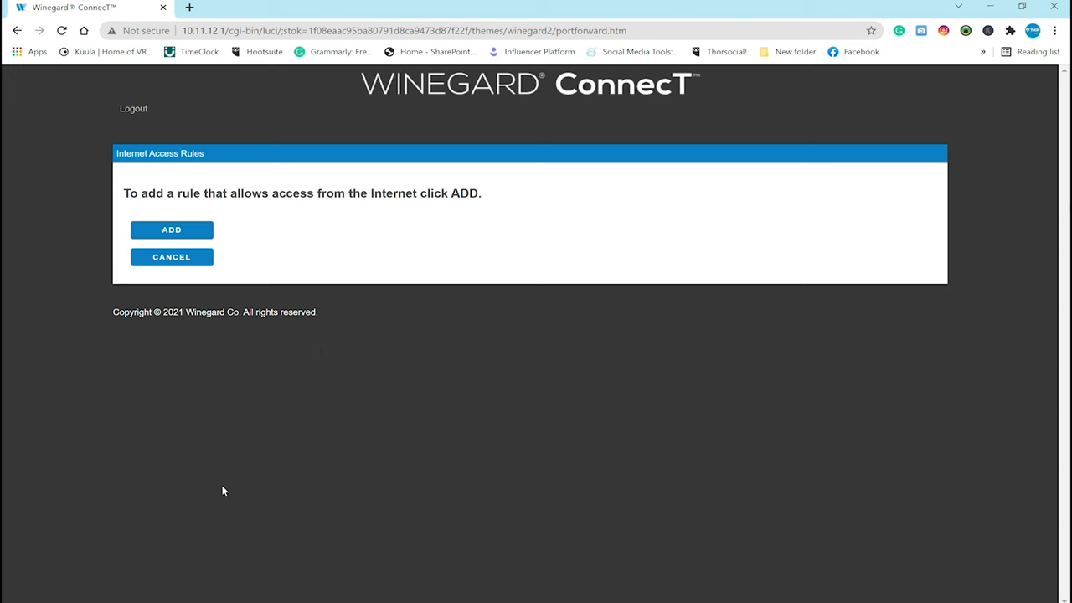
pyautogui.click(172, 257)
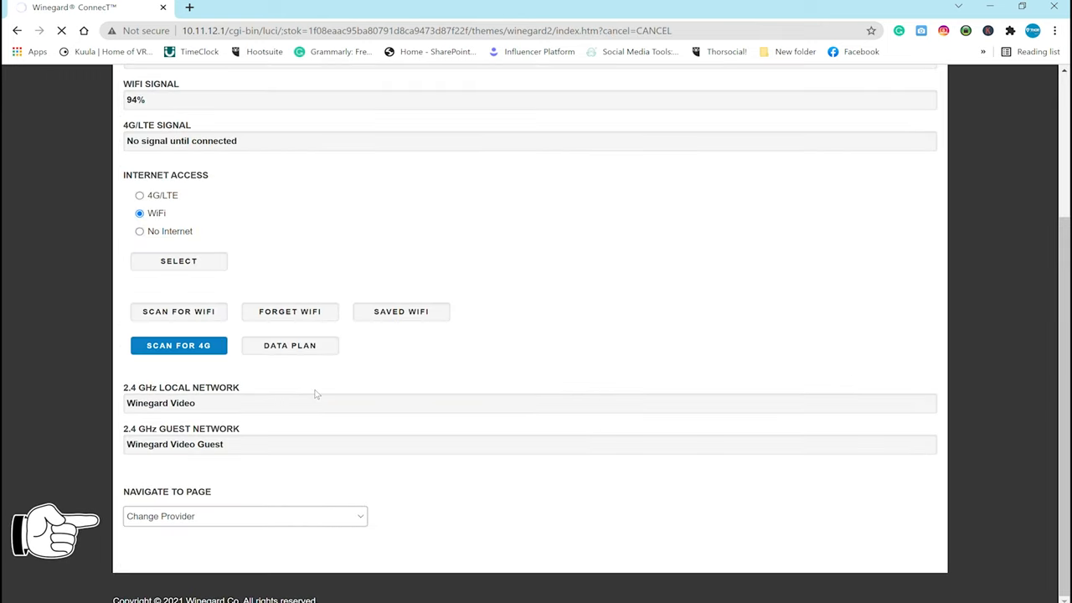
pyautogui.click(244, 515)
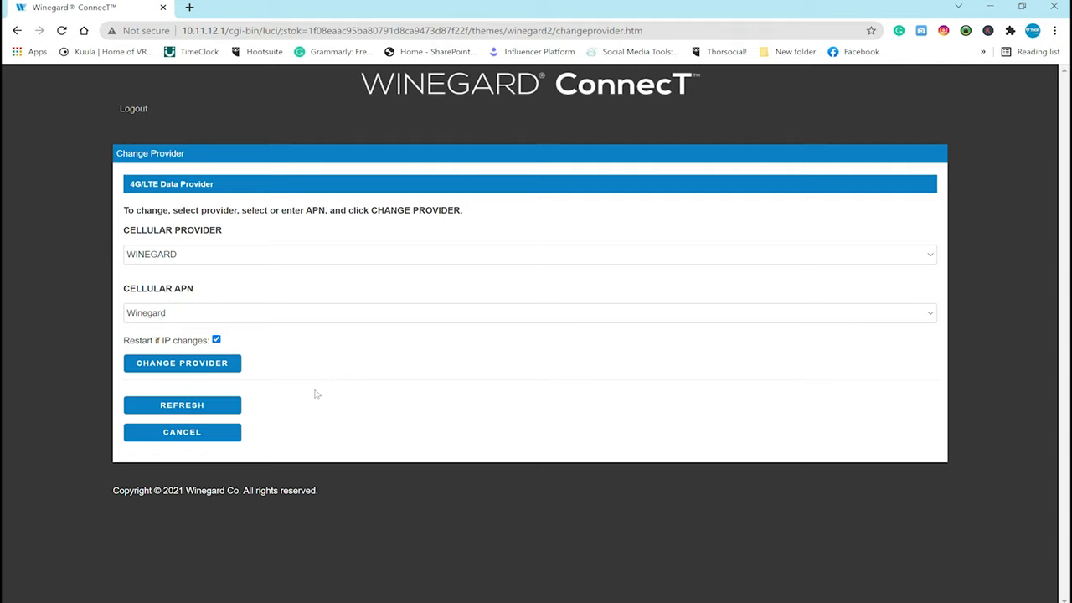
# Return to Status, then open and scroll the Network Activity page.
pyautogui.click(181, 362)
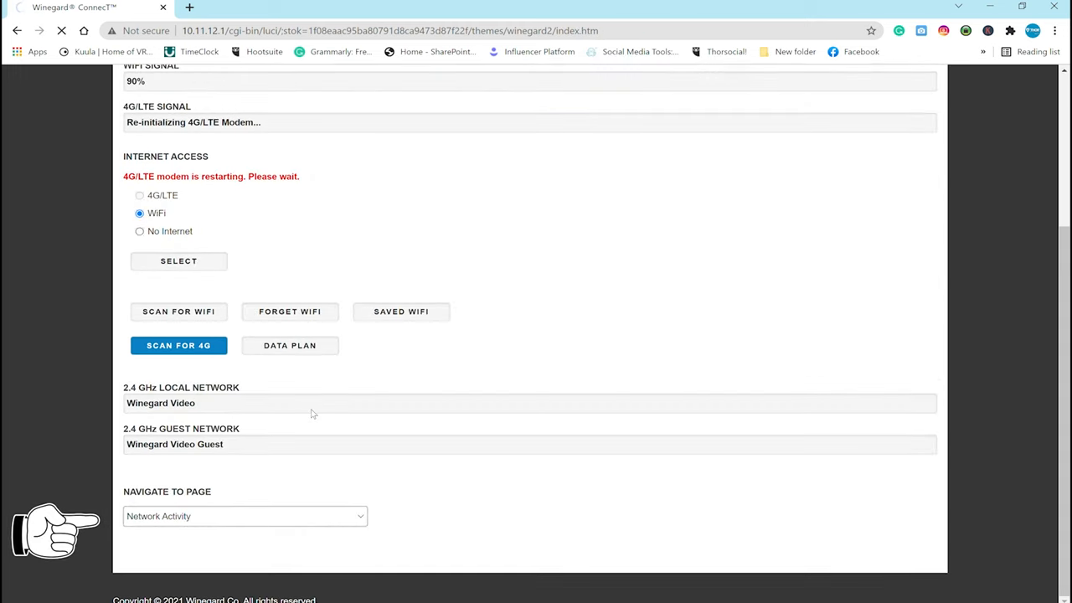
pyautogui.click(244, 516)
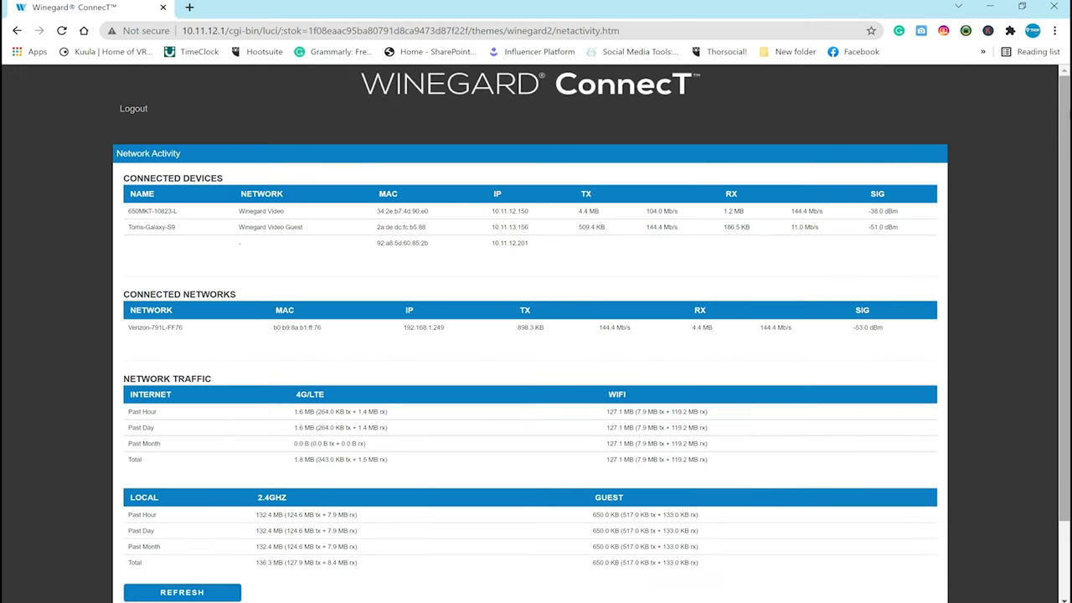
pyautogui.scroll(-3)
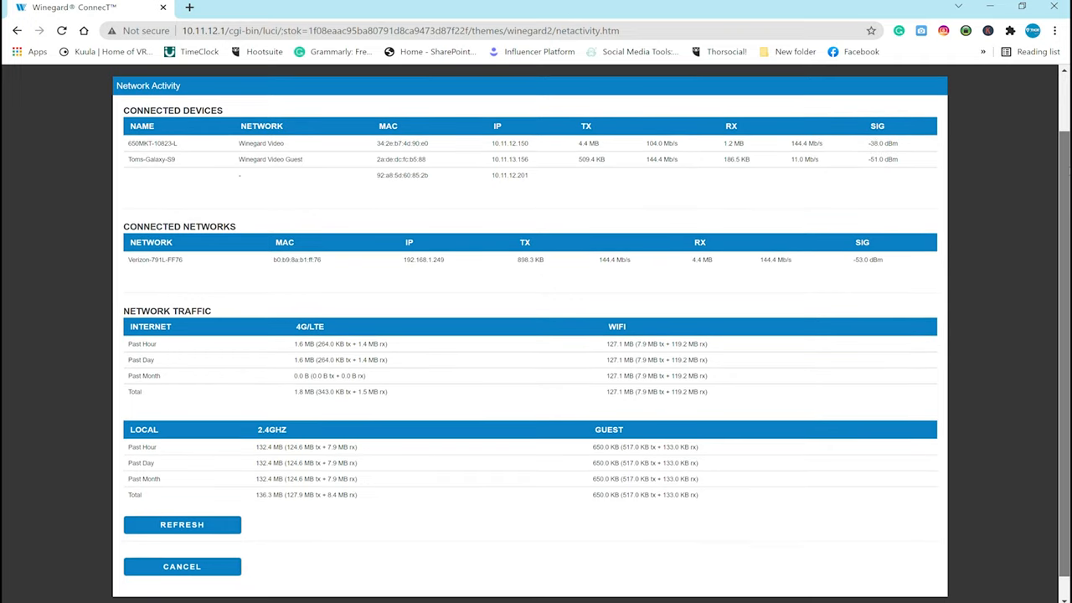
# Go to Update Software and start a restore to factory settings.
pyautogui.click(181, 566)
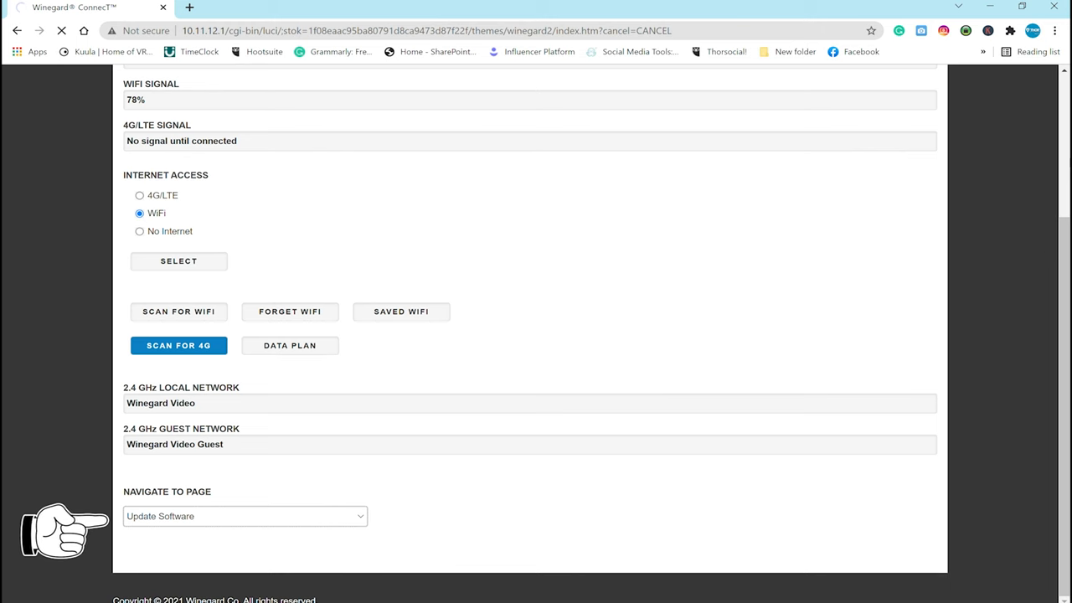
pyautogui.click(243, 516)
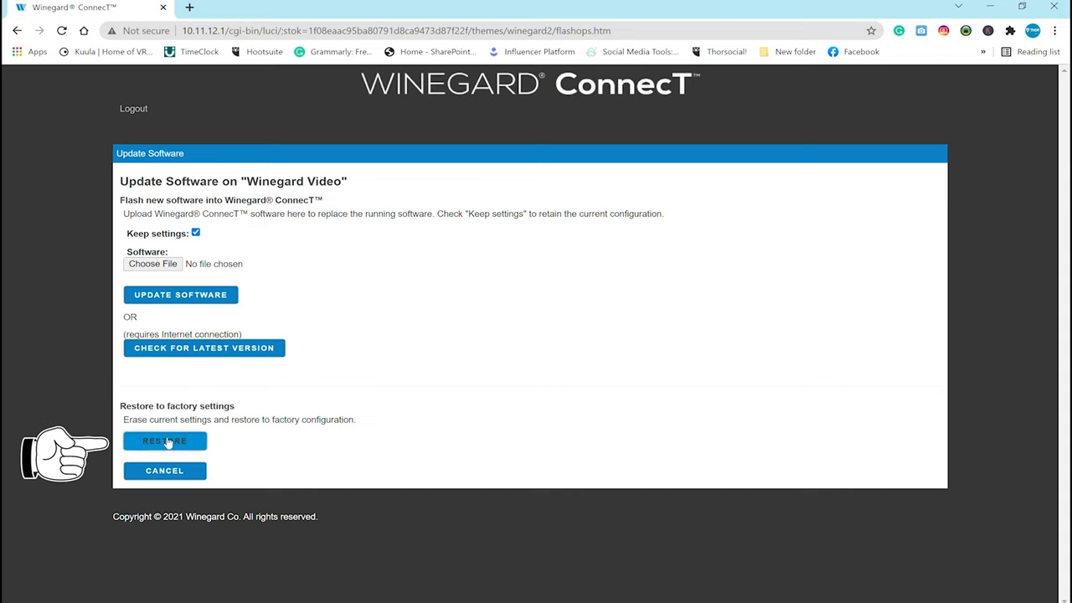
pyautogui.click(164, 441)
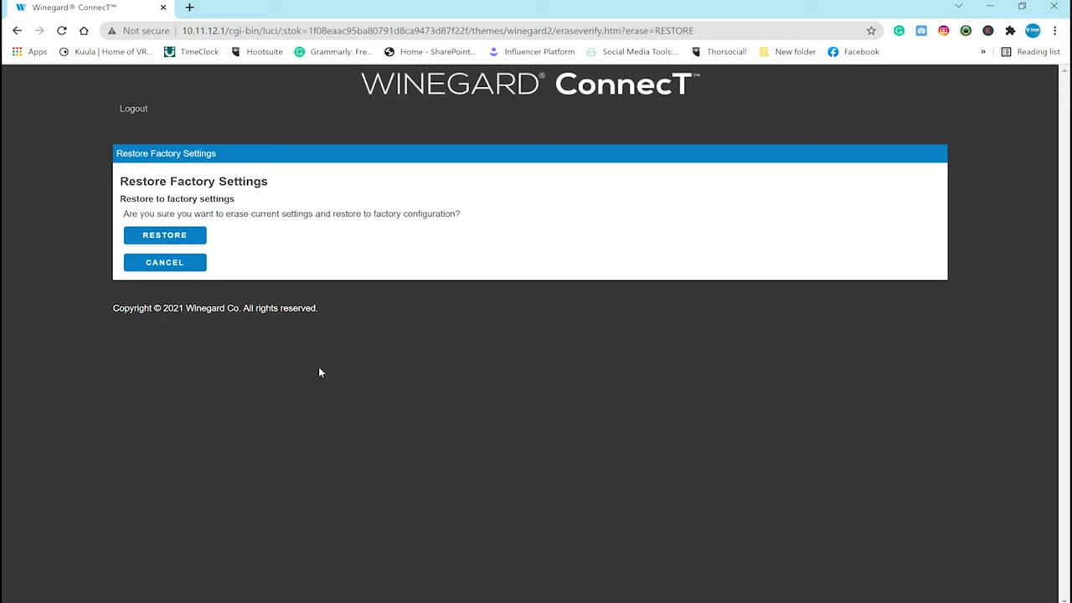